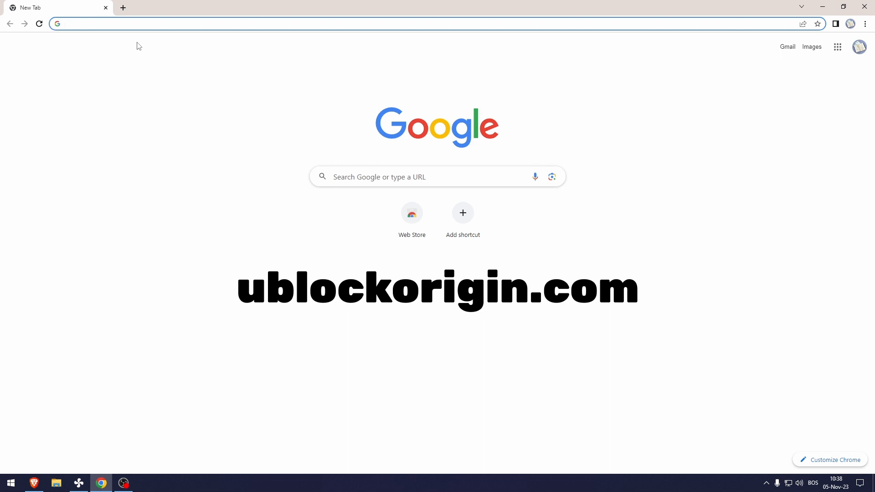
Search for 'ublock origin' to reach the official uBlock Origin website.
{"action": "type", "text": "ublock origin"}
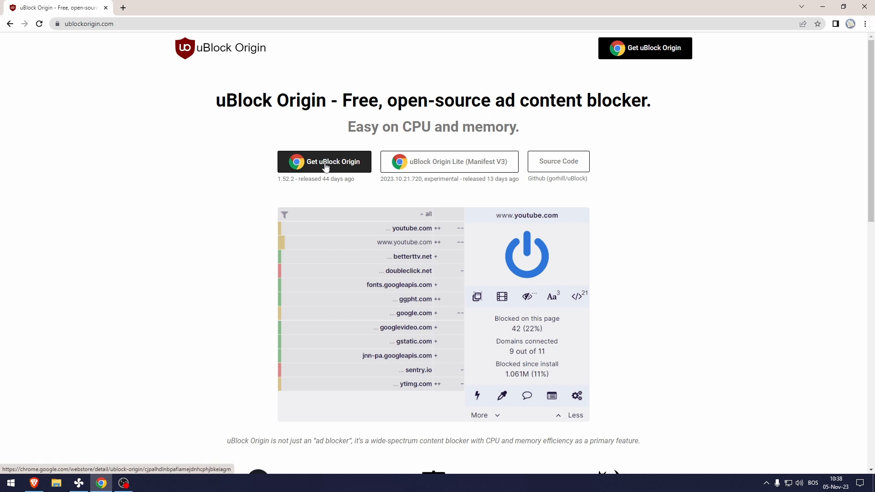
Add uBlock Origin from the Chrome Web Store, then open its dashboard from the toolbar popup.
{"action": "left_click", "coordinate": [325, 161]}
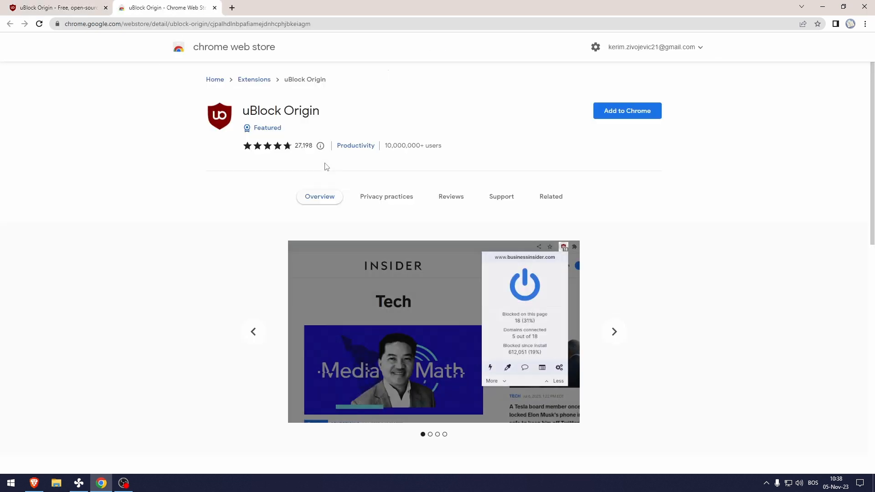
{"action": "mouse_move", "coordinate": [627, 110]}
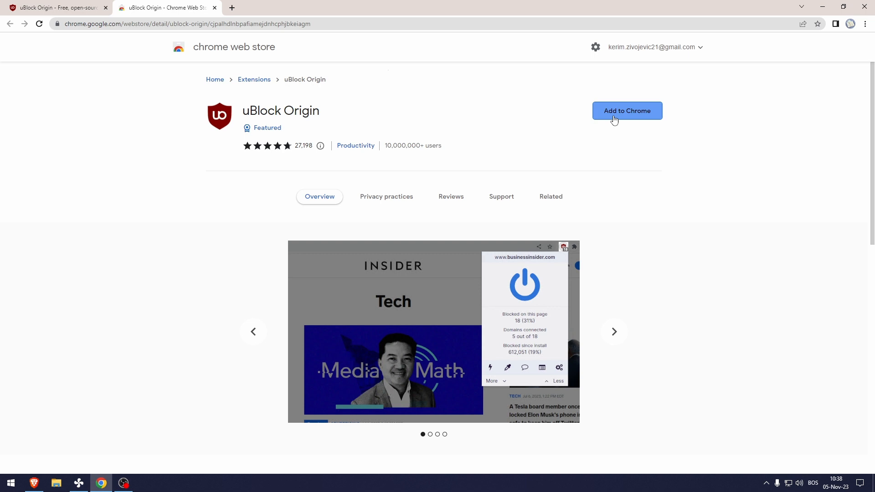
{"action": "left_click", "coordinate": [627, 110]}
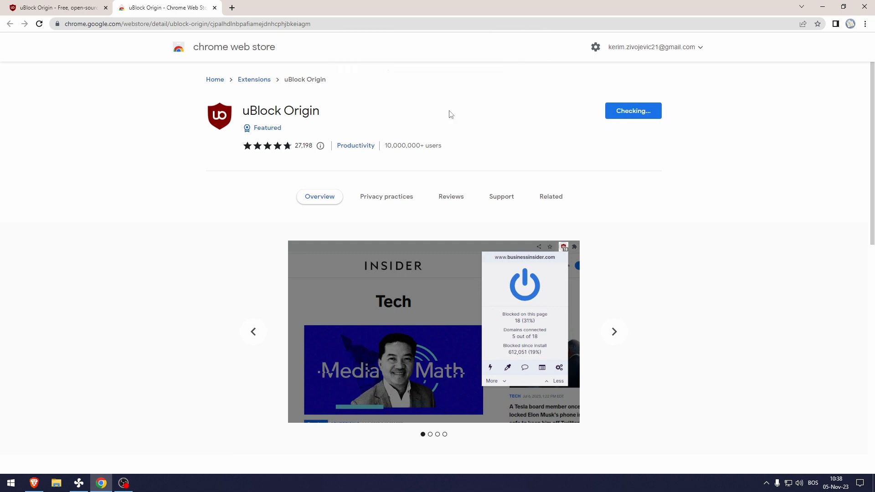
{"action": "left_click", "coordinate": [551, 196]}
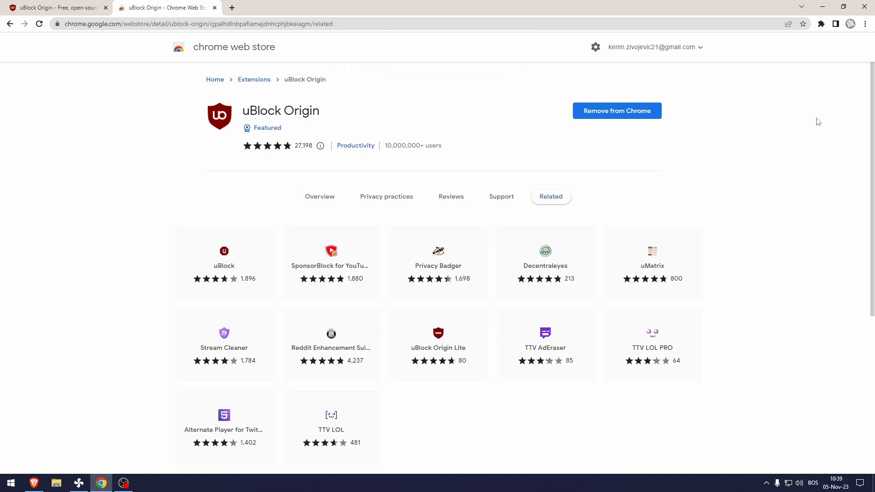
{"action": "left_click", "coordinate": [821, 23]}
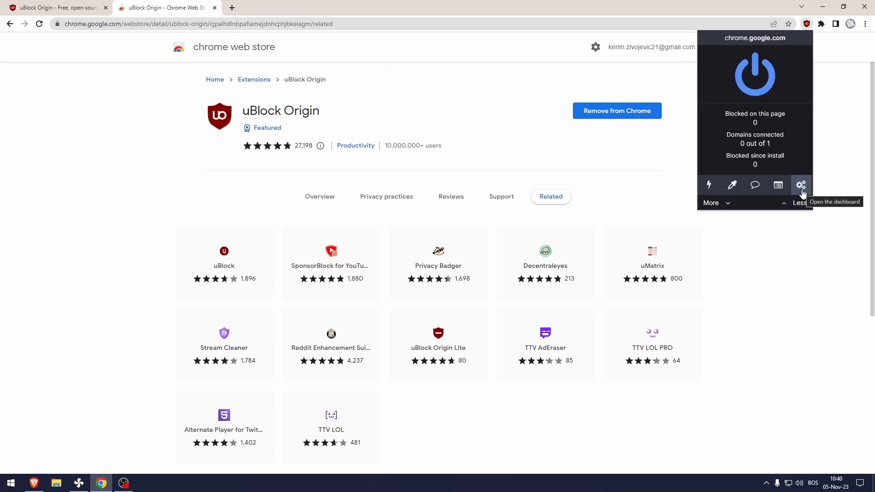
{"action": "left_click", "coordinate": [800, 185]}
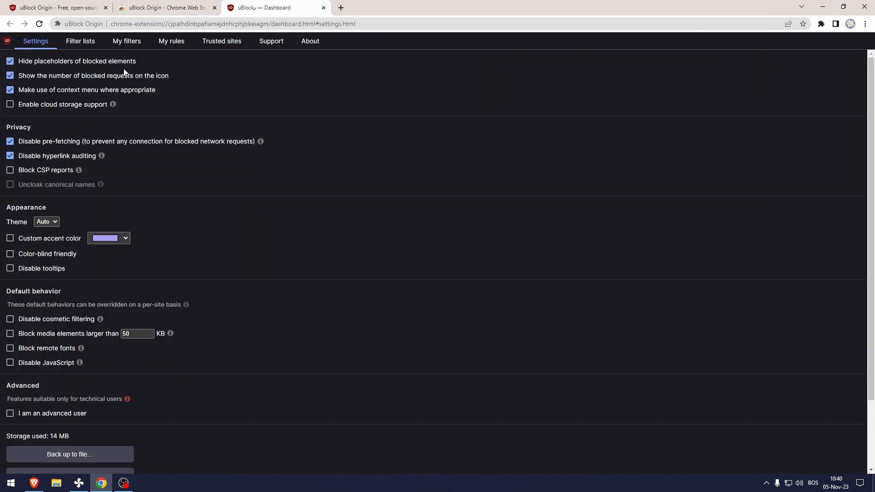
On the Filter lists tab, purge all caches and update every filter list.
{"action": "left_click", "coordinate": [80, 41]}
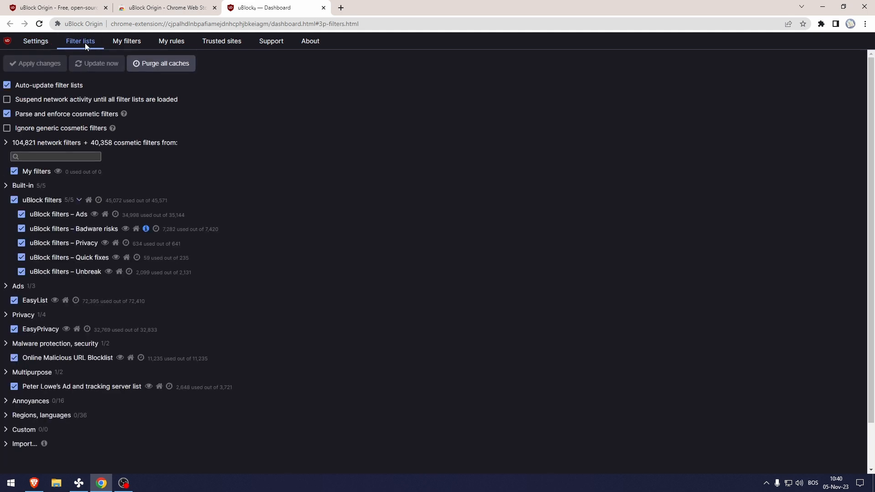
{"action": "mouse_move", "coordinate": [170, 77]}
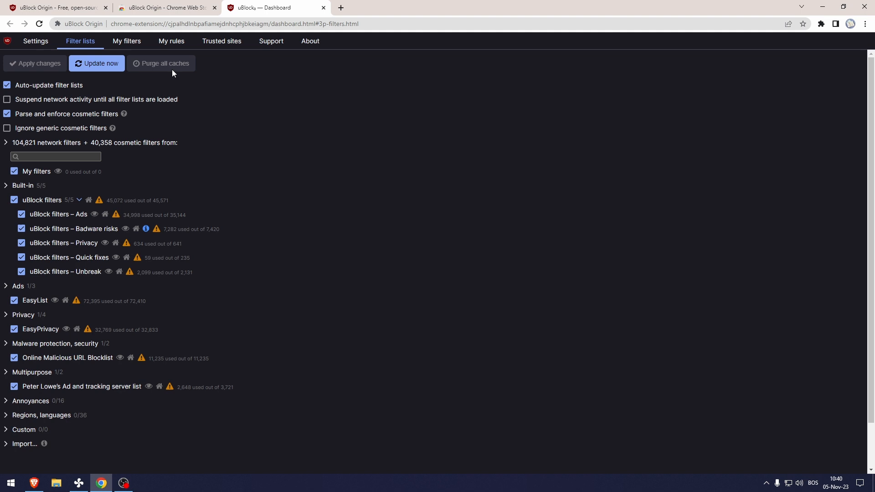
{"action": "mouse_move", "coordinate": [102, 67]}
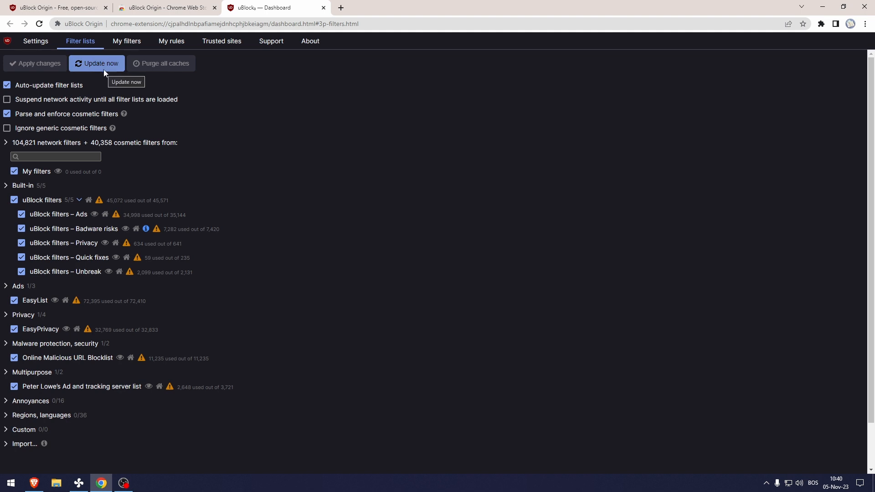
{"action": "left_click", "coordinate": [101, 63]}
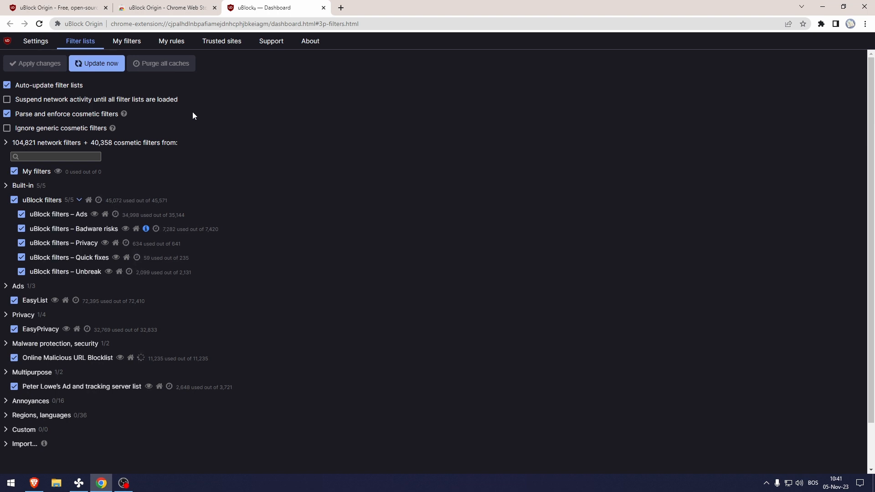
{"action": "left_click", "coordinate": [100, 63]}
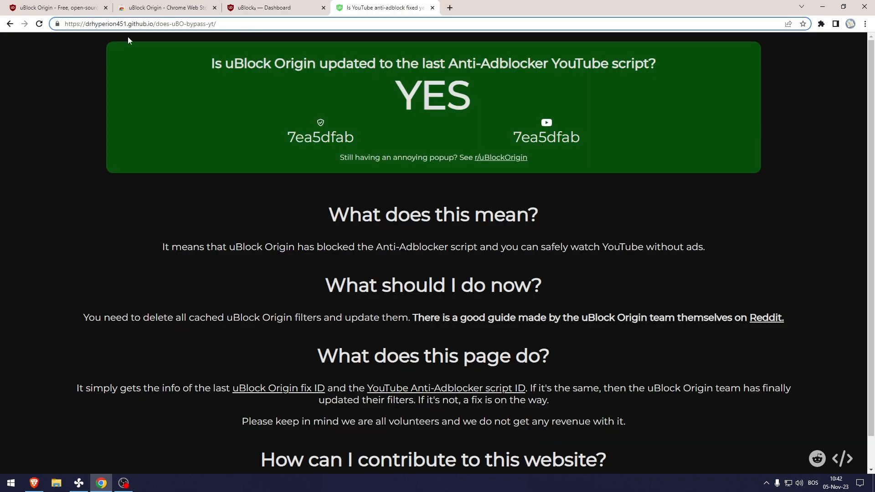
{"action": "mouse_move", "coordinate": [339, 67]}
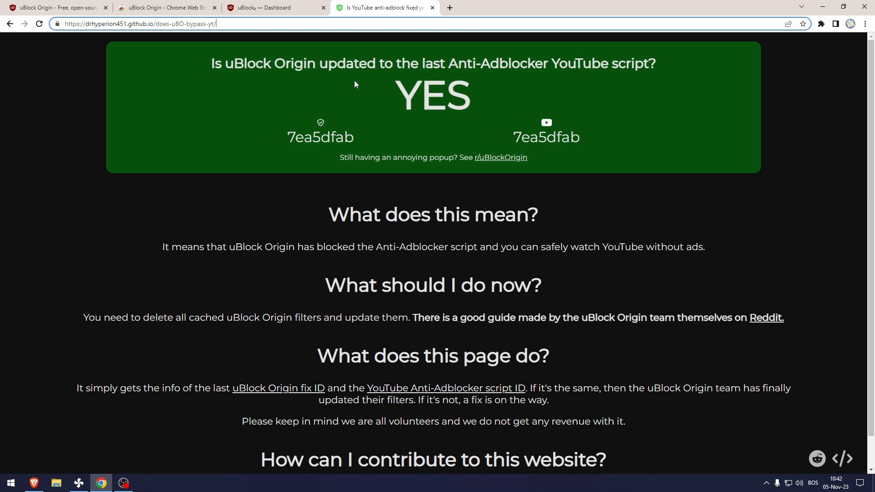
{"action": "mouse_move", "coordinate": [440, 49]}
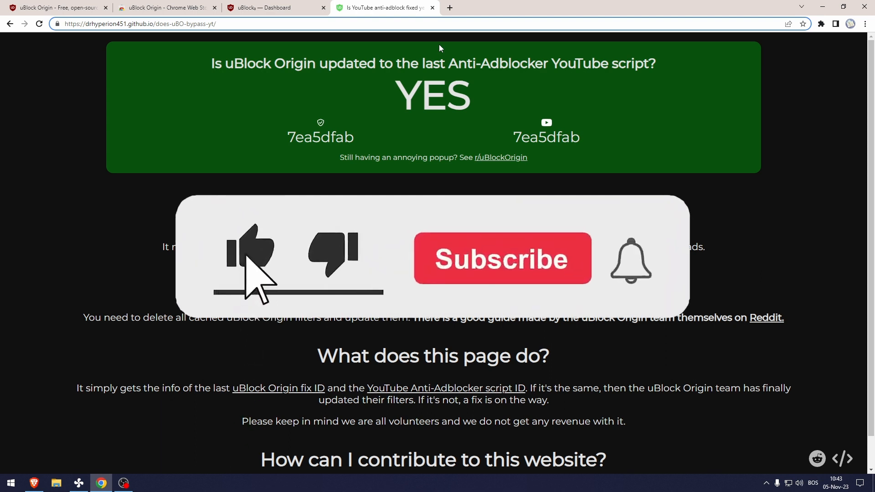
Check that the does-uBO-bypass-yt checker page reports YES.
{"action": "left_click", "coordinate": [501, 258]}
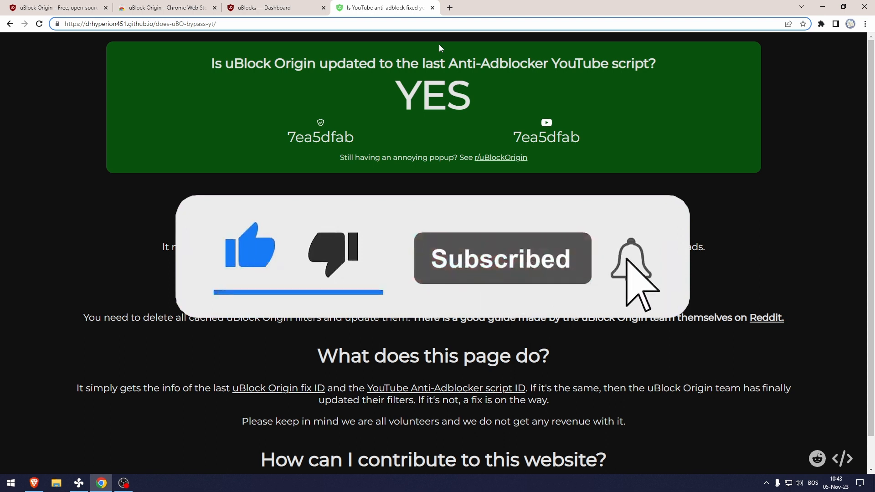